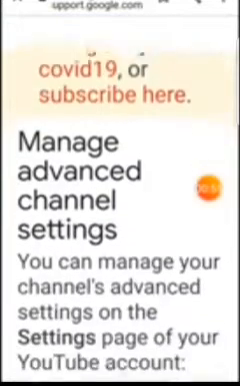
Step: Bring the 'Manage advanced channel settings' section of the help article into view
scroll("down", 3)
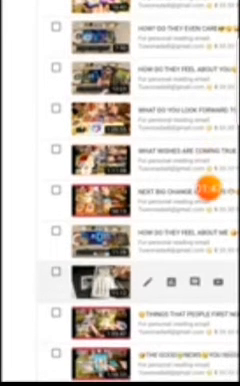
Step: Scroll further through the channel's uploaded videos in the Content list
scroll("down", 3)
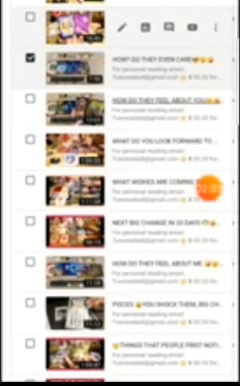
Step: Show the checked video's actions menu, including Delete forever
left_click(212, 24)
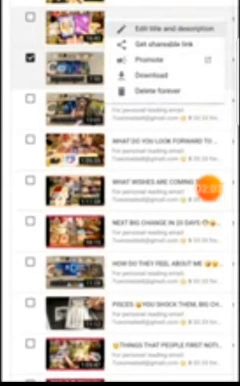